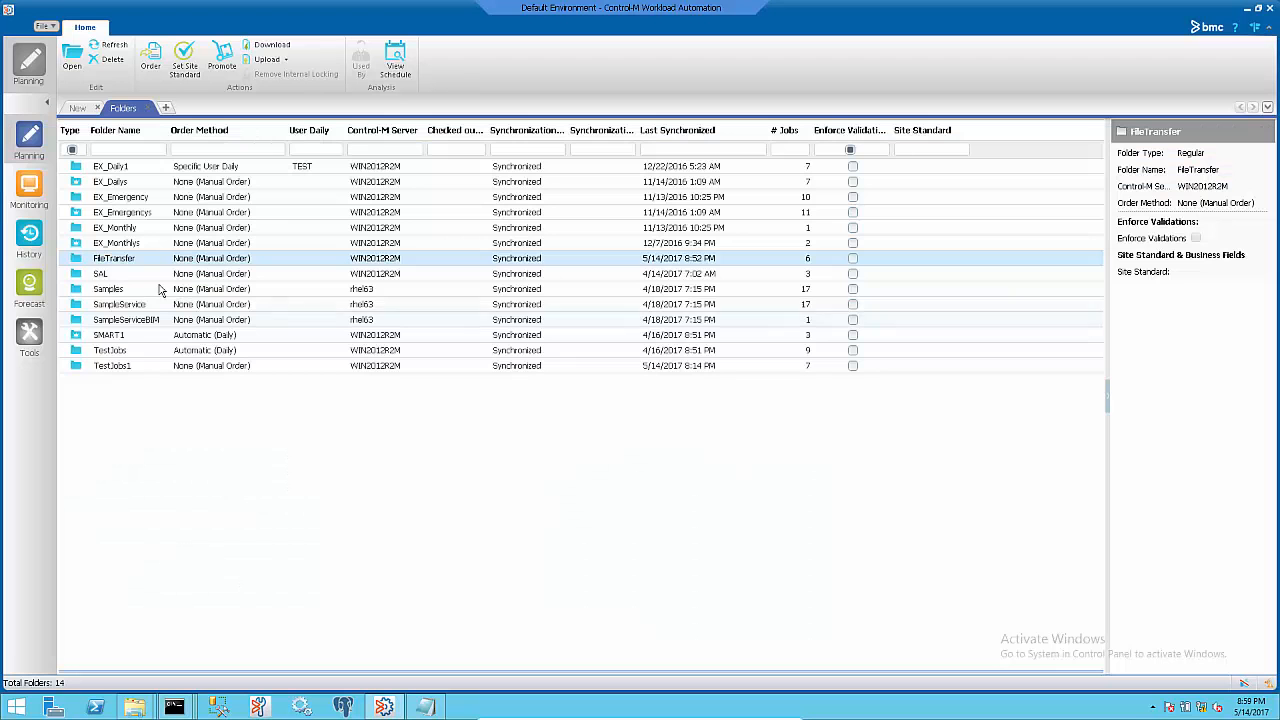
Open the FileTransfer folder's six jobs and show File Transfer_Job#4's properties.
{"action": "double_click", "coordinate": [113, 258]}
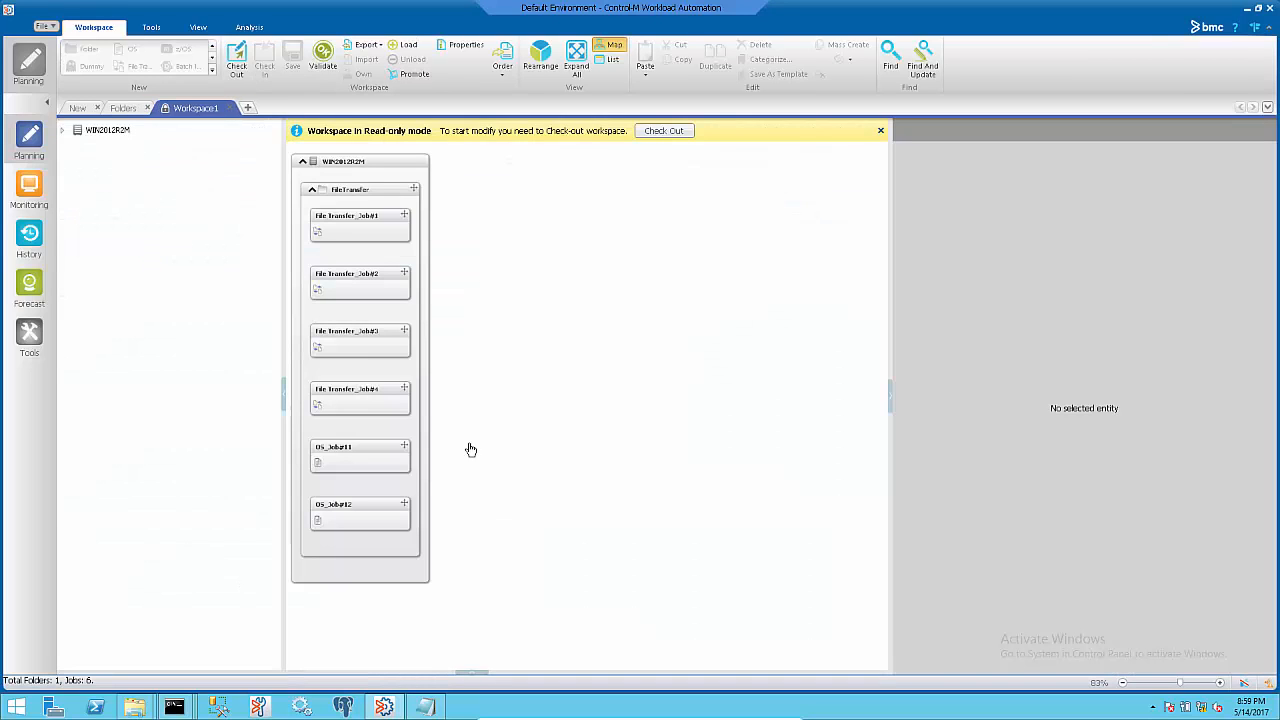
{"action": "left_click", "coordinate": [360, 395]}
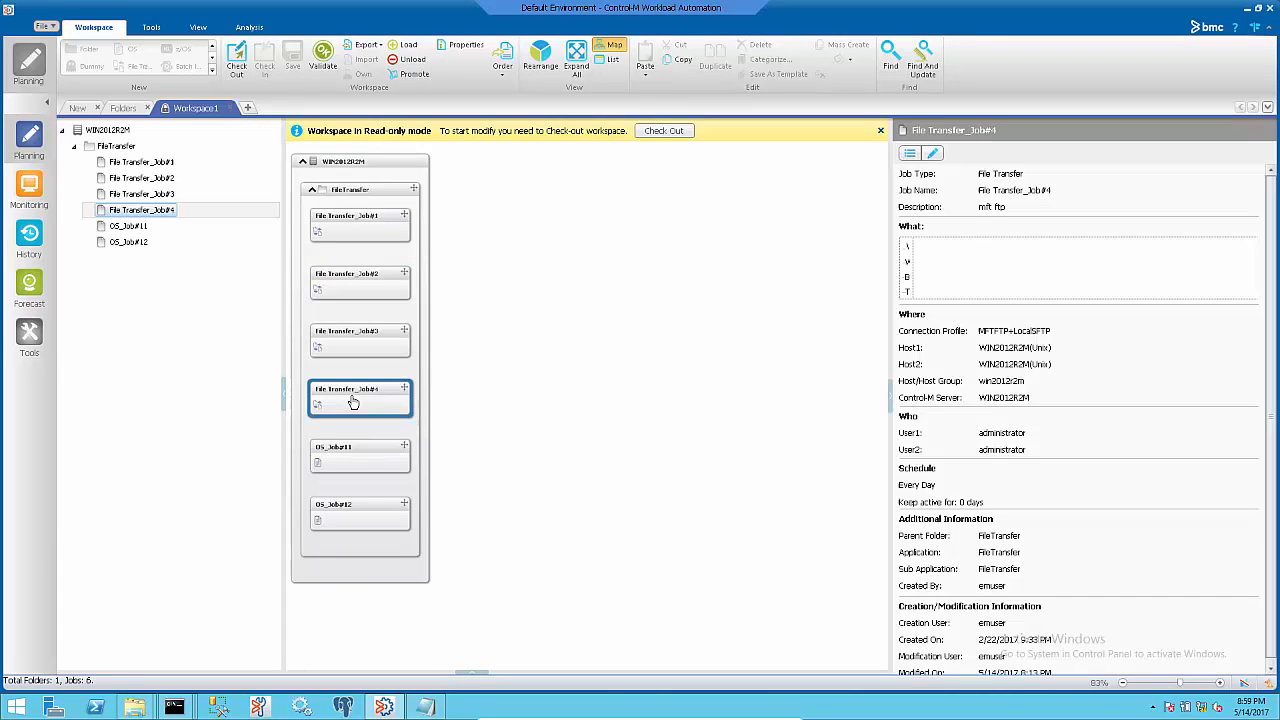
{"action": "left_click", "coordinate": [910, 153]}
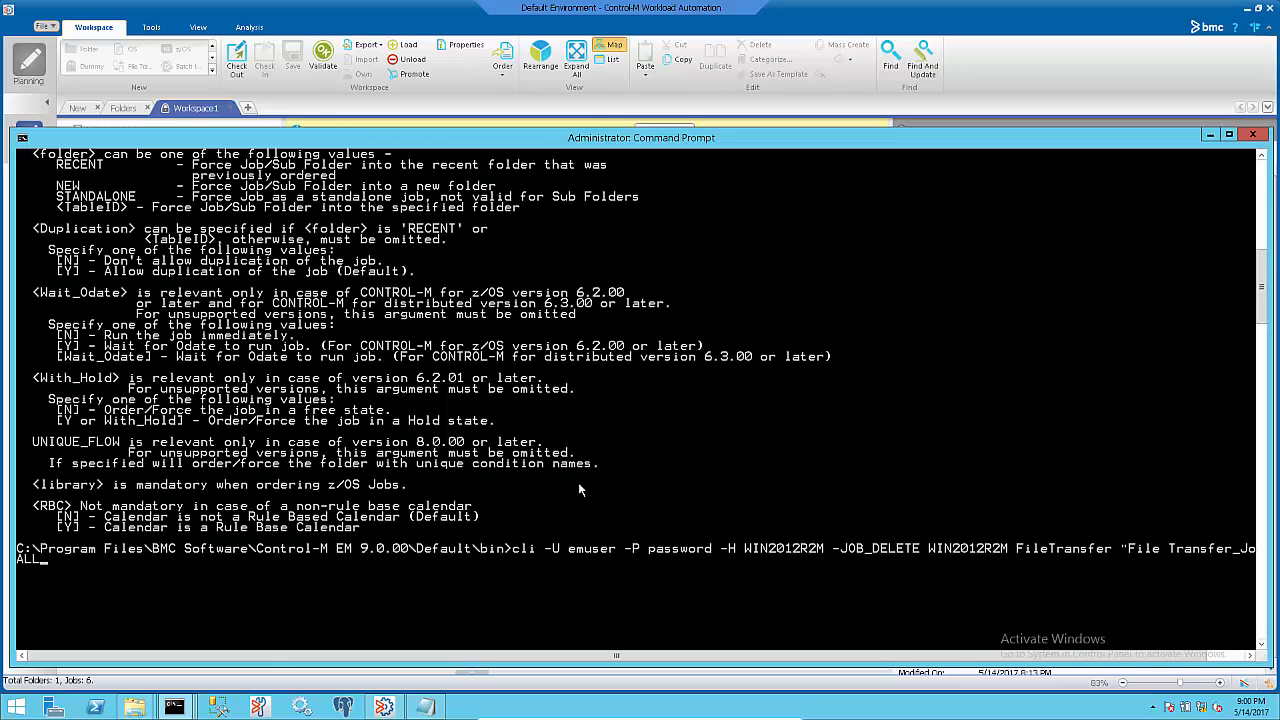
{"action": "mouse_move", "coordinate": [645, 368]}
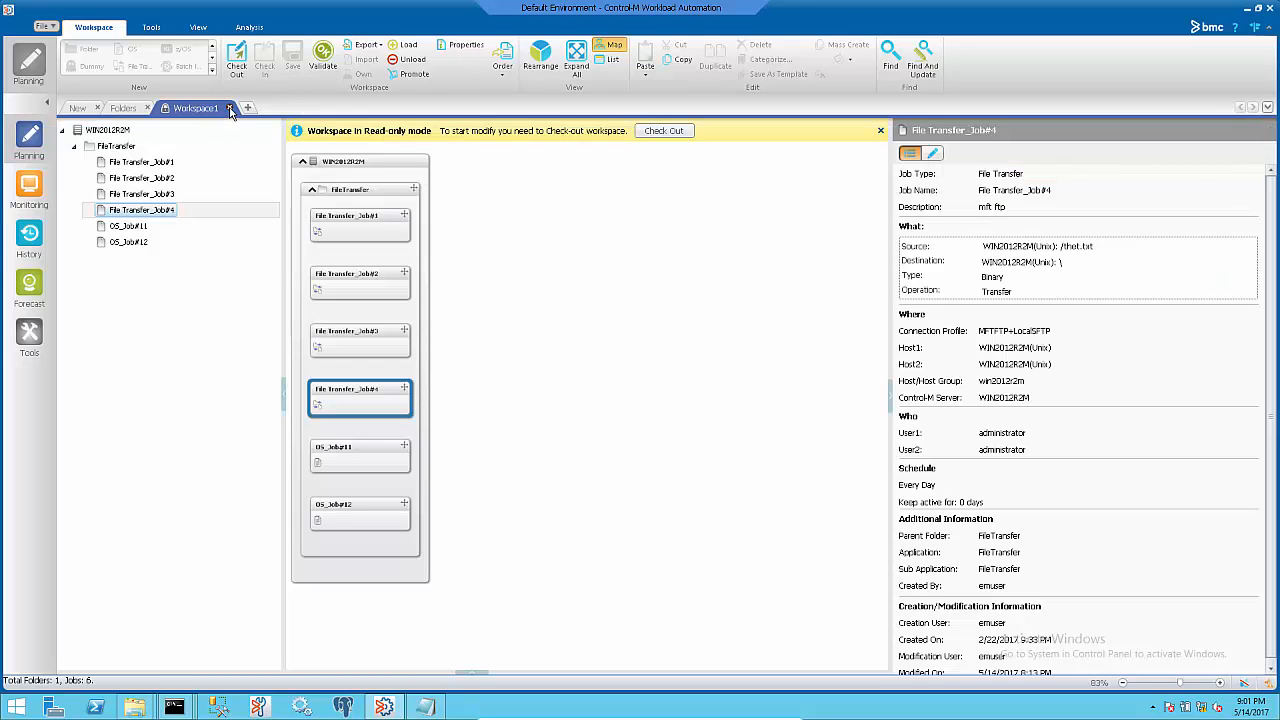
Refresh the Folders list and reopen FileTransfer, now showing five jobs without File Transfer_Job#4.
{"action": "left_click", "coordinate": [122, 108]}
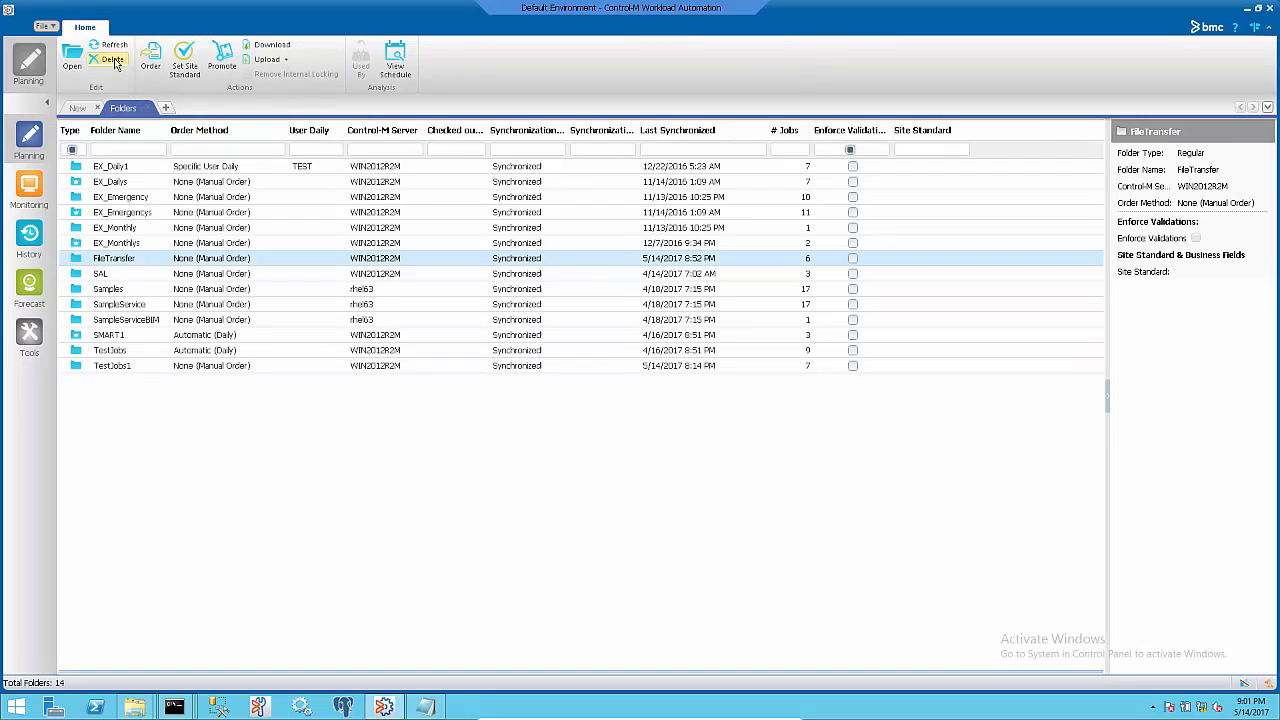
{"action": "left_click", "coordinate": [113, 50]}
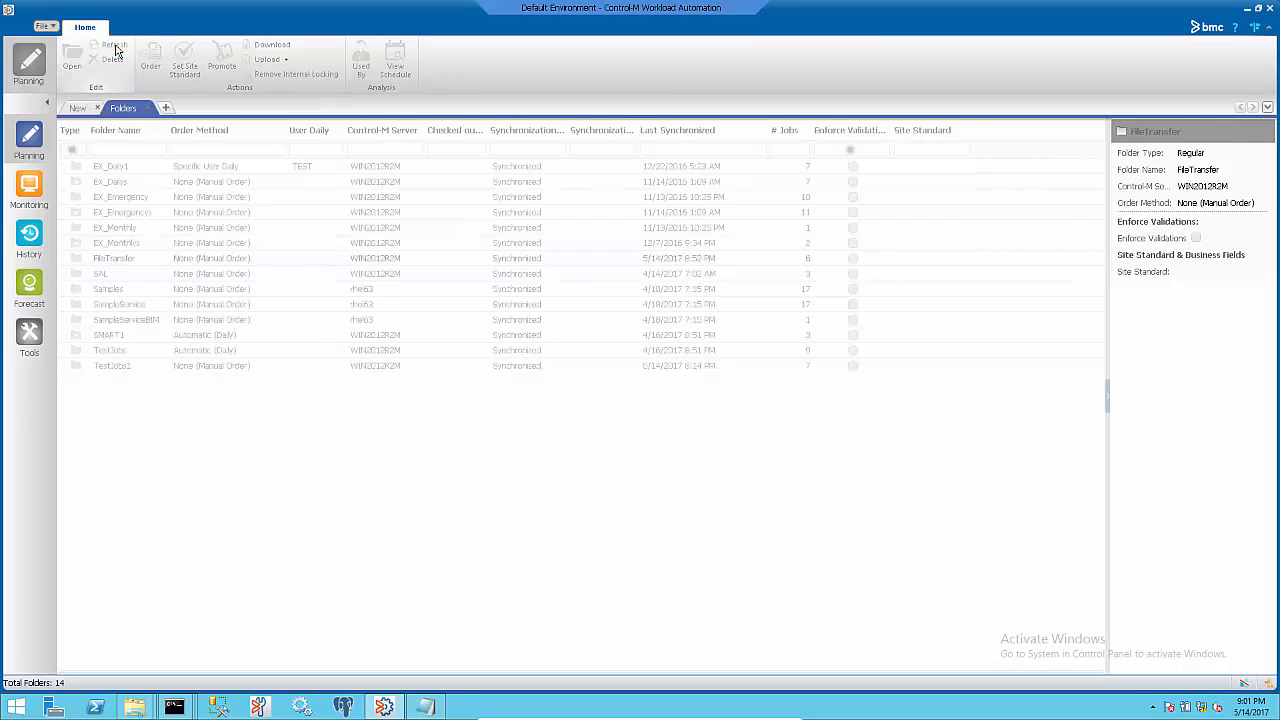
{"action": "left_click", "coordinate": [113, 258]}
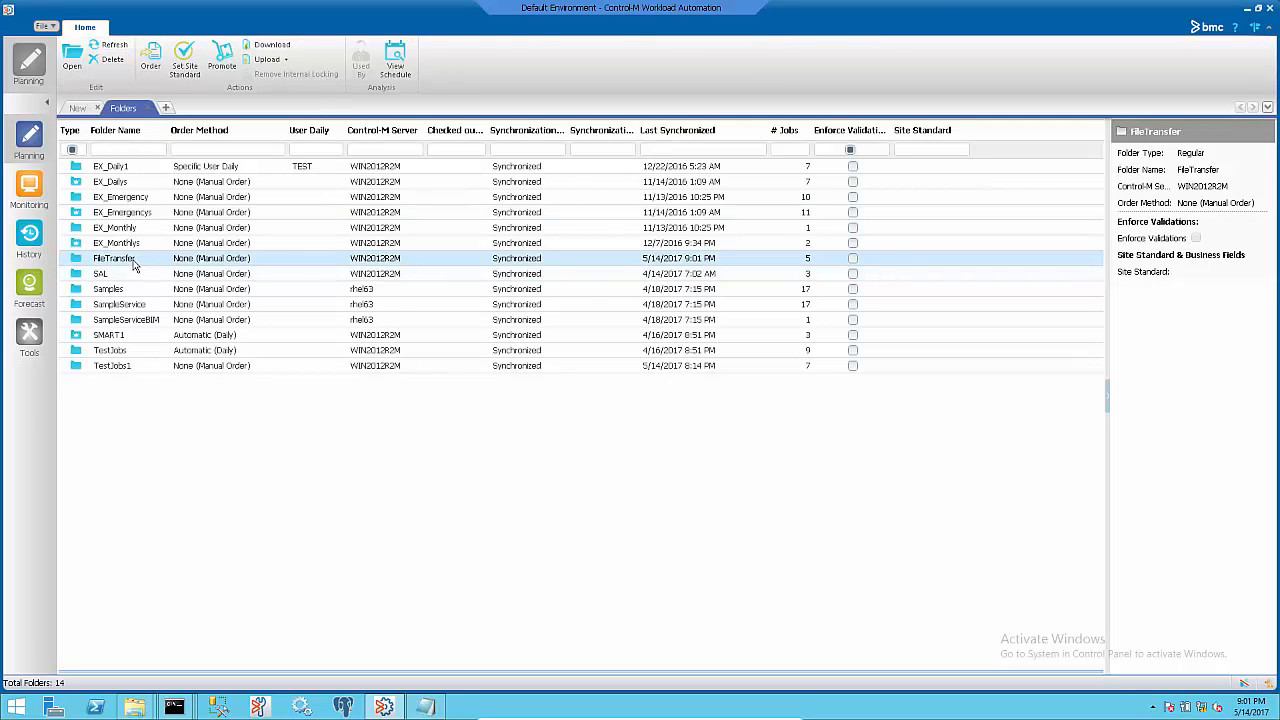
{"action": "double_click", "coordinate": [113, 258]}
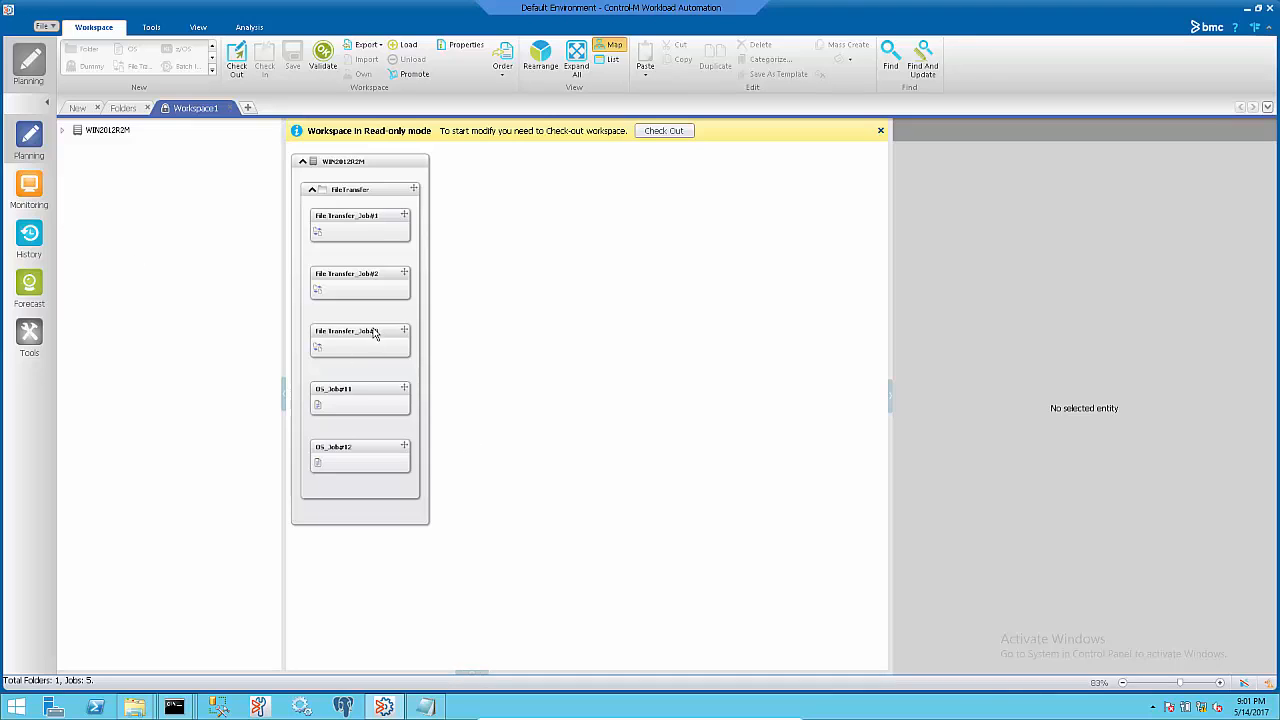
{"action": "mouse_move", "coordinate": [366, 340]}
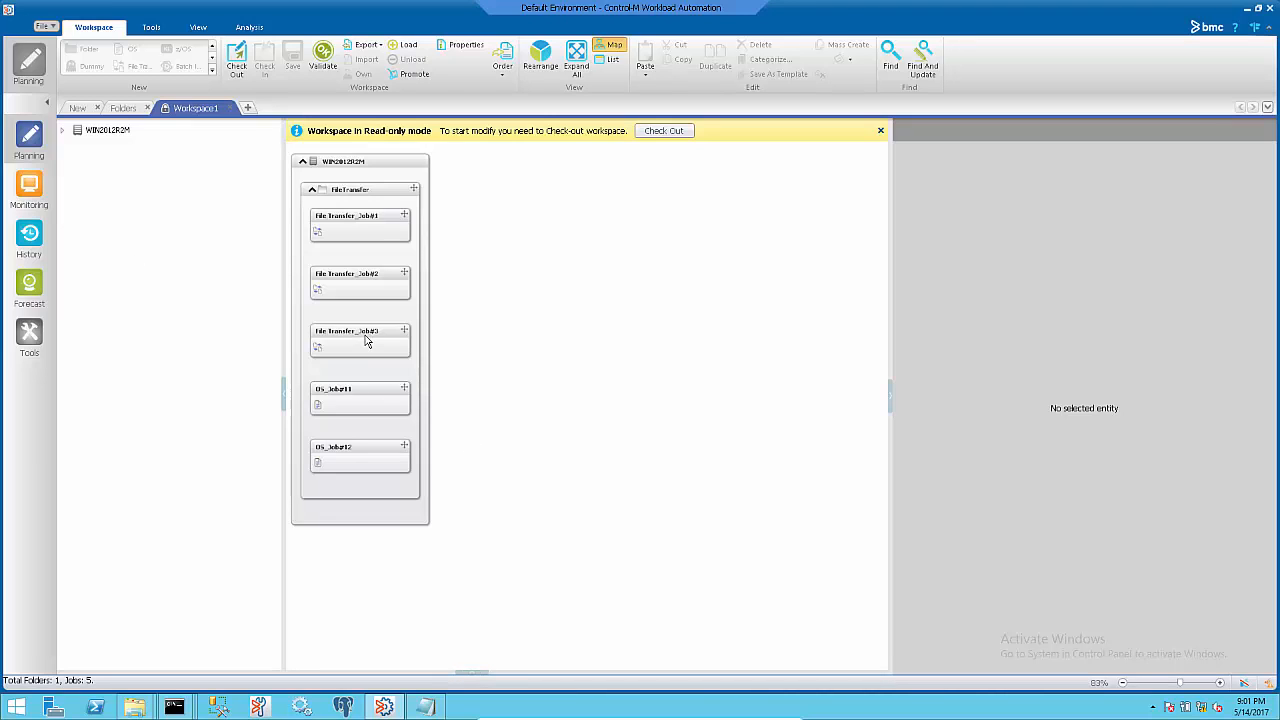